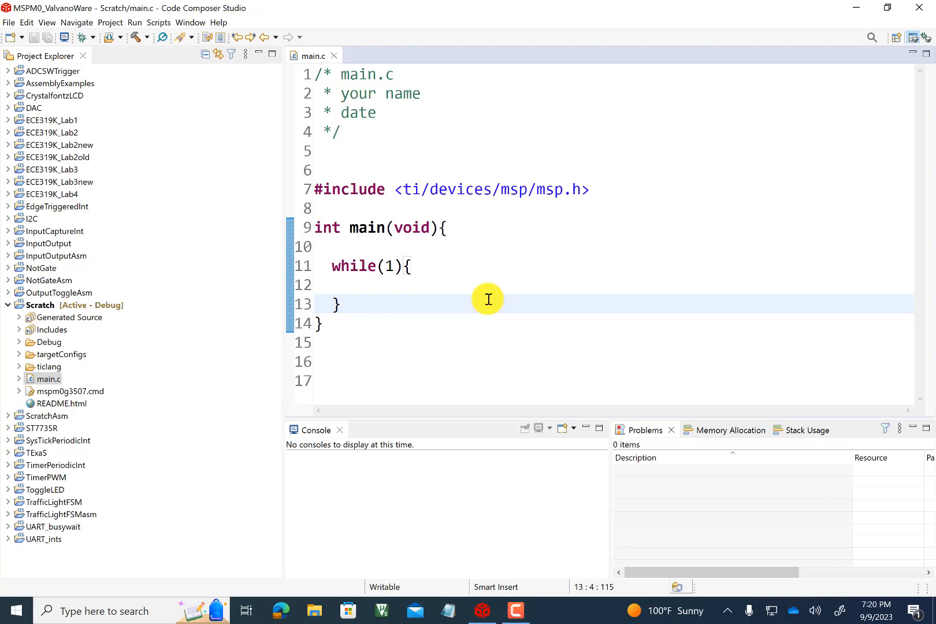
Select the 'your name' placeholder in the main.c header comment.
left_click(341, 305)
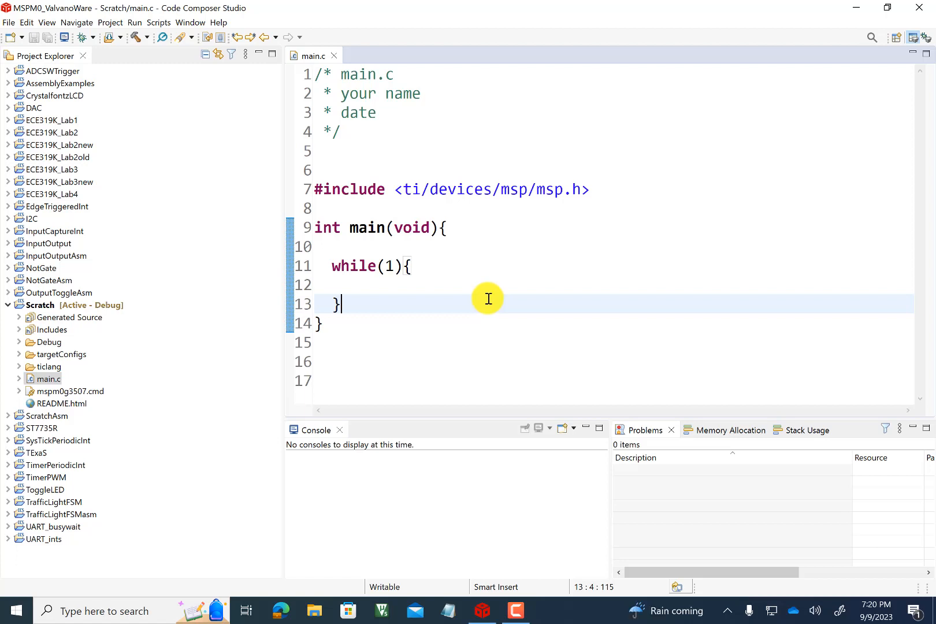
mouse_move(437, 239)
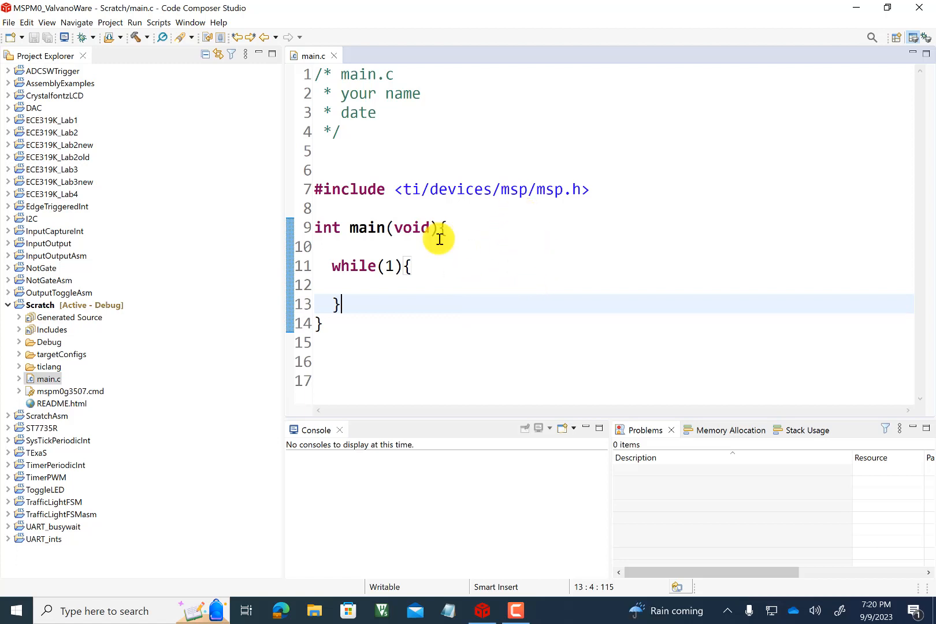
mouse_move(346, 81)
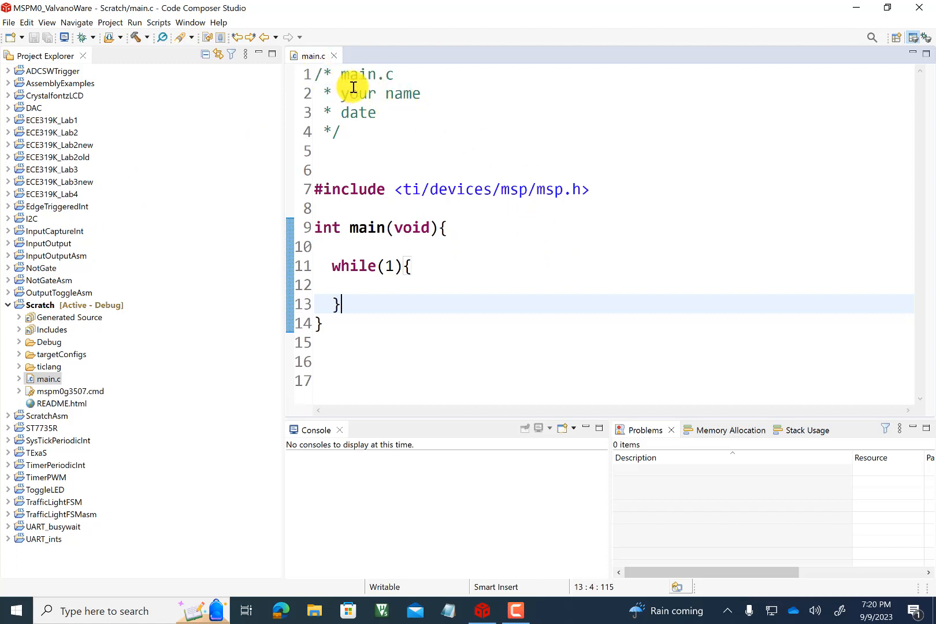
mouse_move(426, 93)
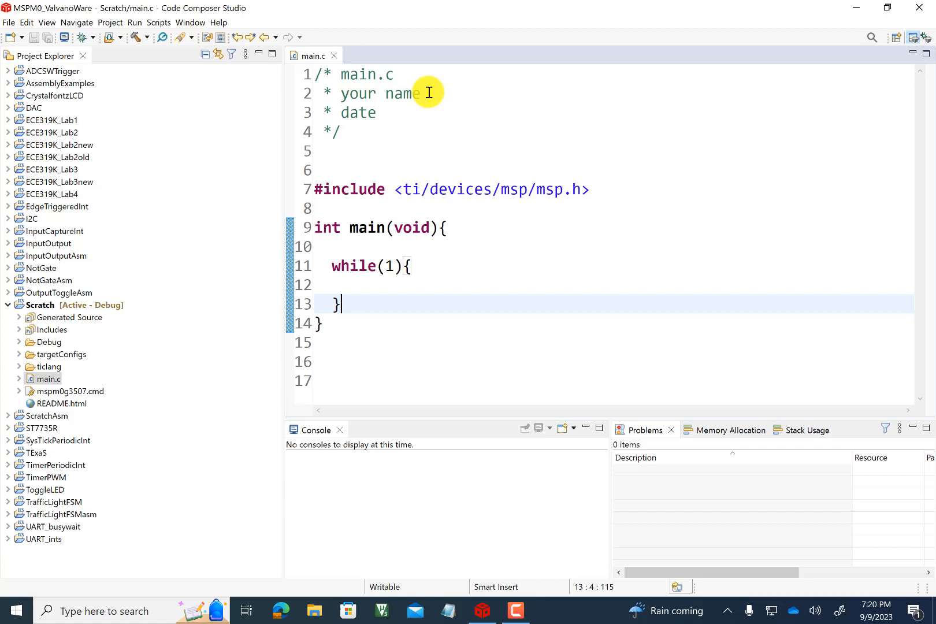
double_click(402, 93)
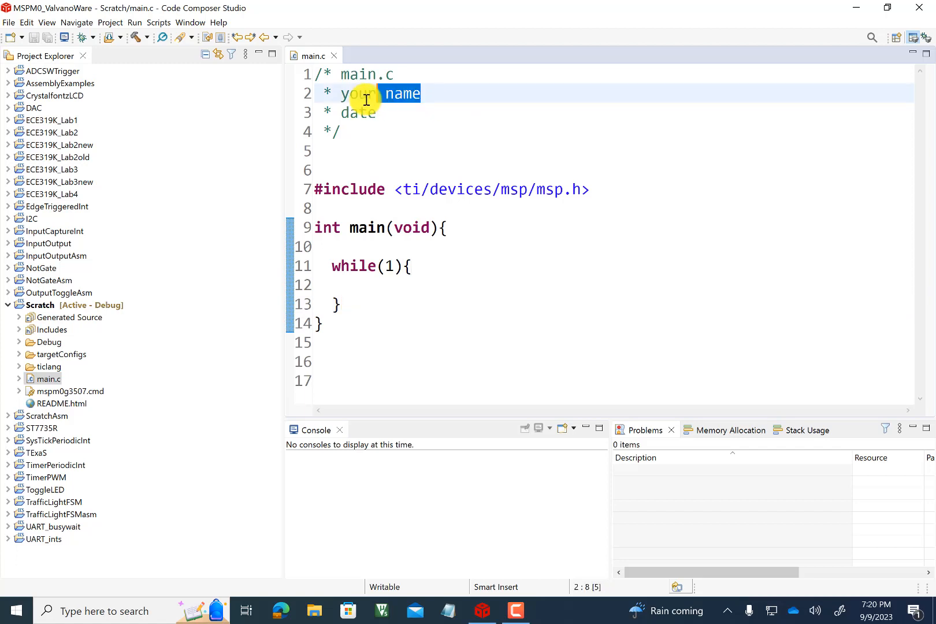
left_click(358, 112)
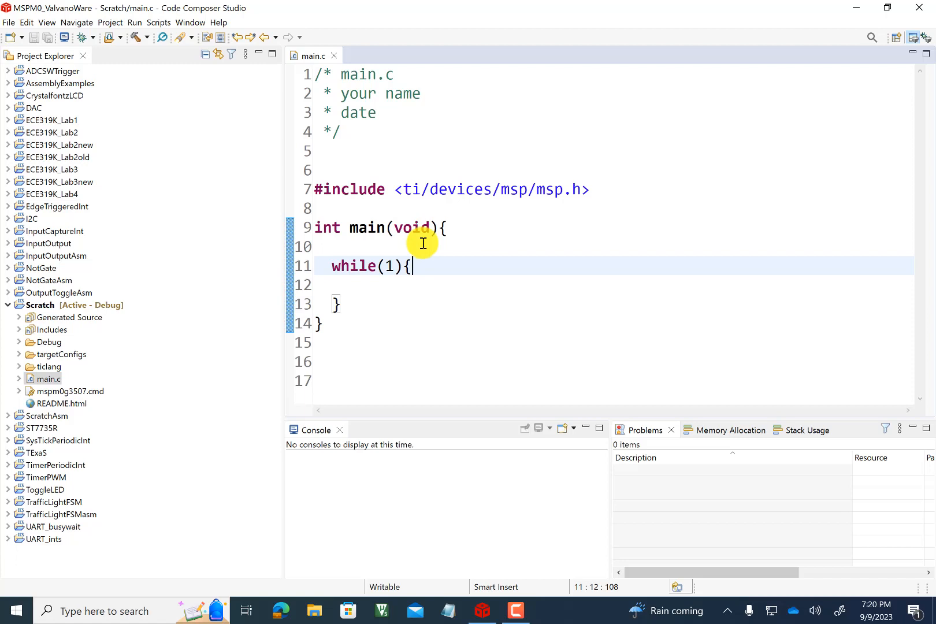
mouse_move(349, 167)
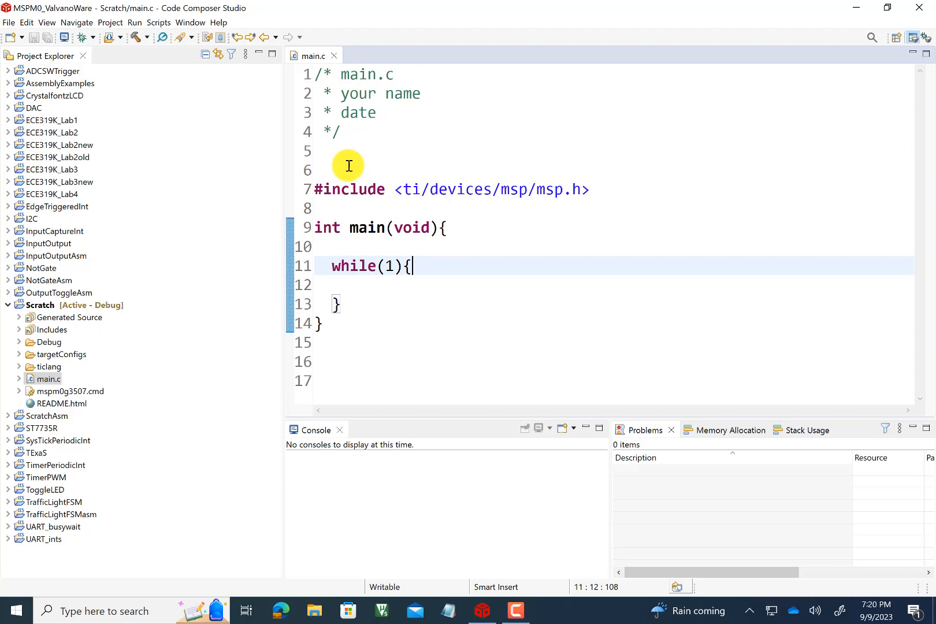
left_click(376, 112)
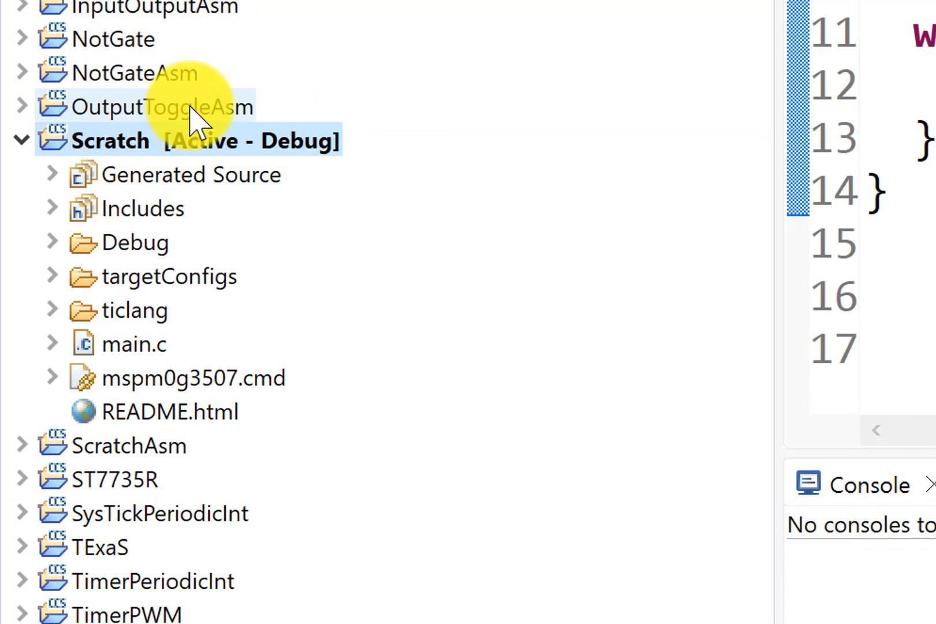
mouse_move(209, 116)
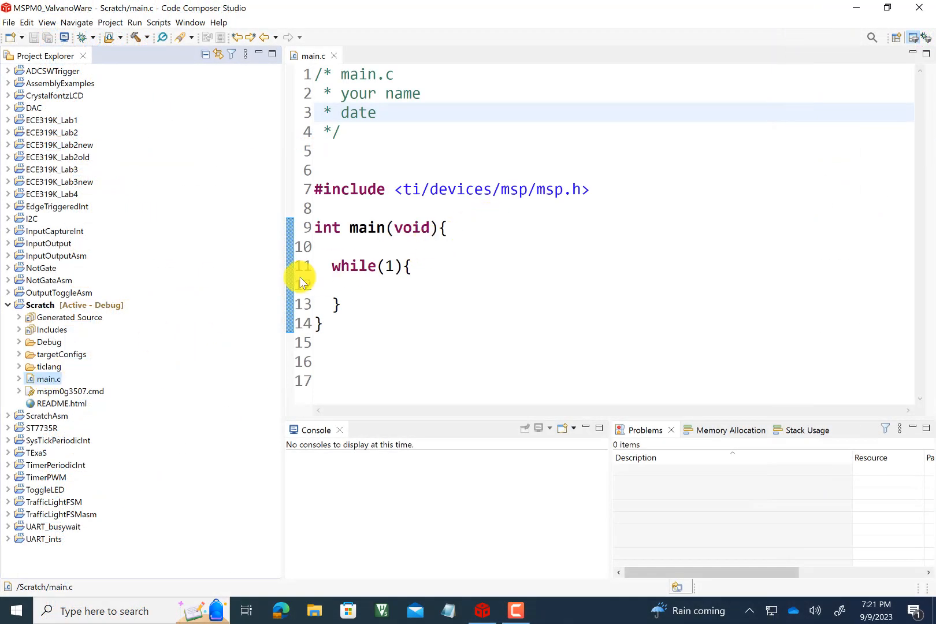
Open startup_mspm0g3507_ticlang.c from the Scratch project's ticlang folder.
left_click(17, 366)
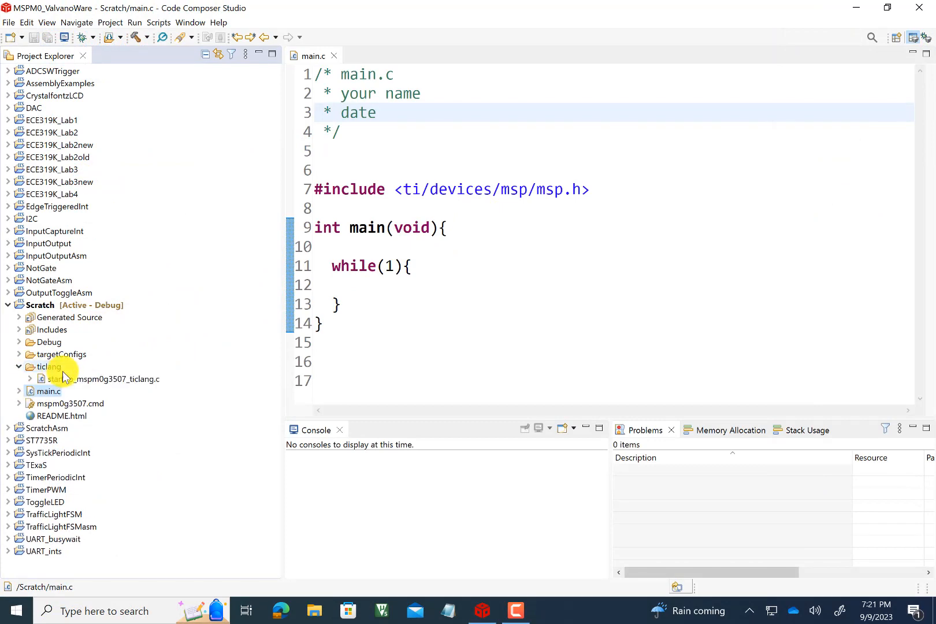
left_click(104, 379)
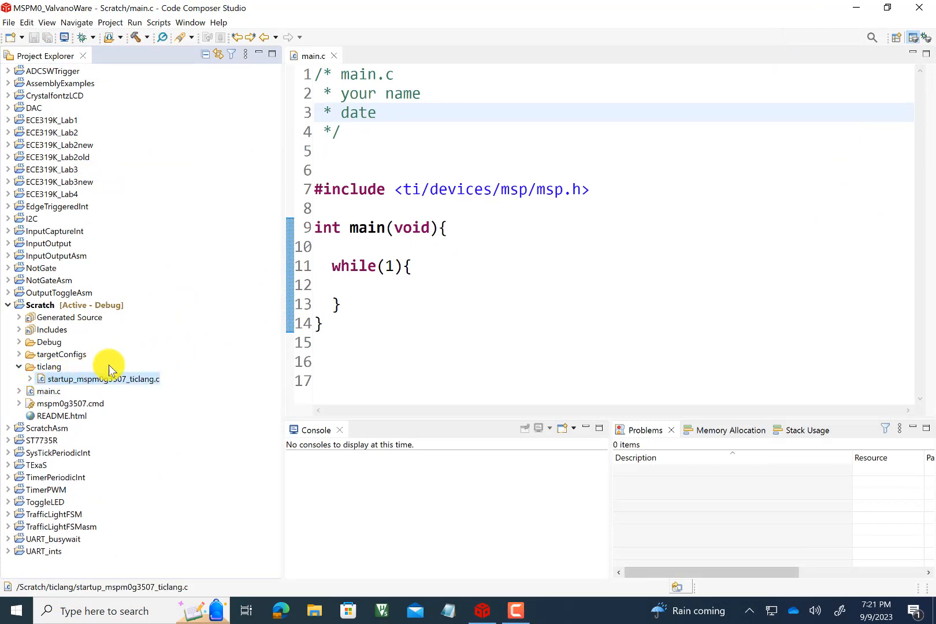
double_click(99, 379)
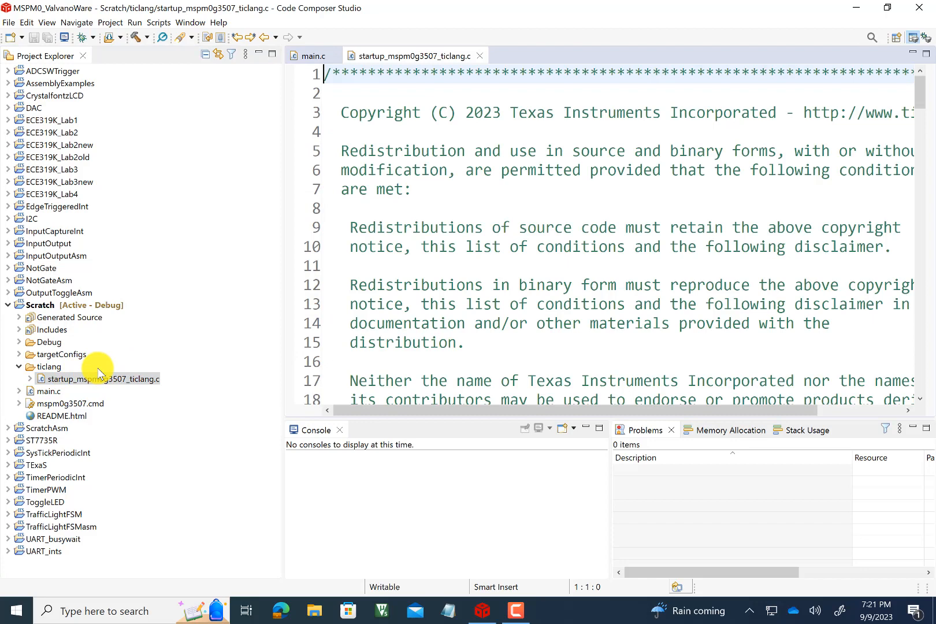
mouse_move(691, 157)
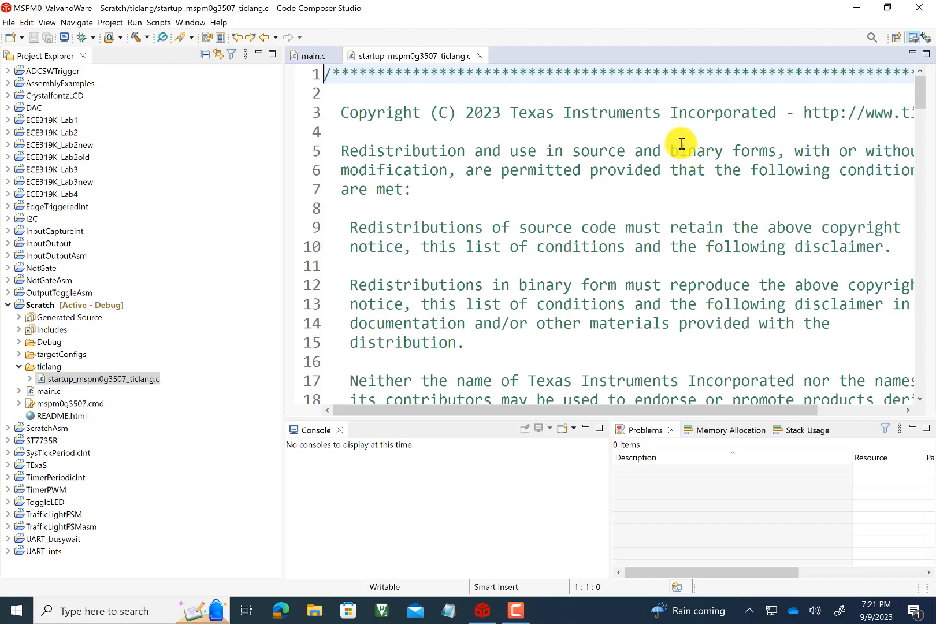
mouse_move(678, 136)
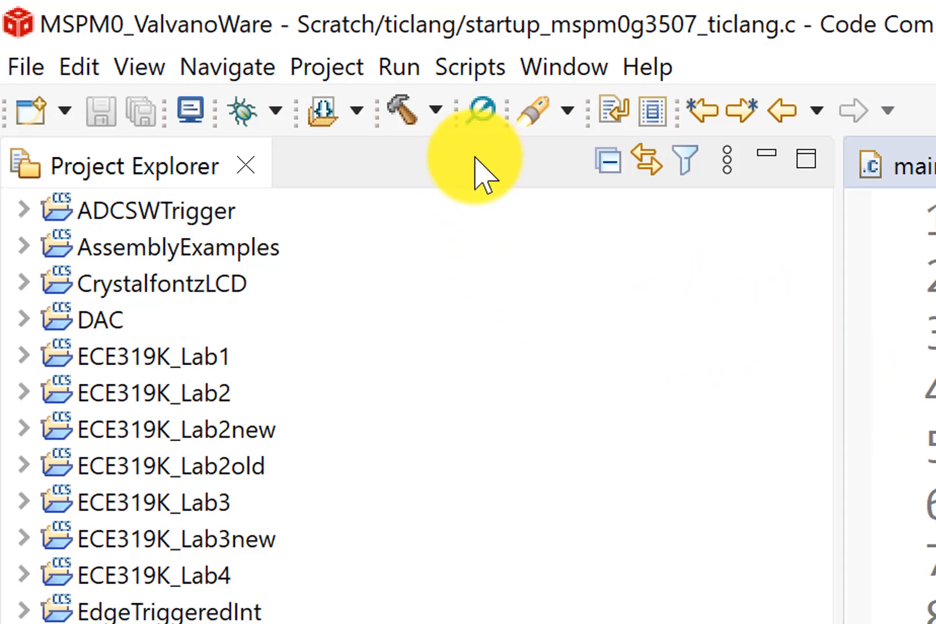
mouse_move(404, 111)
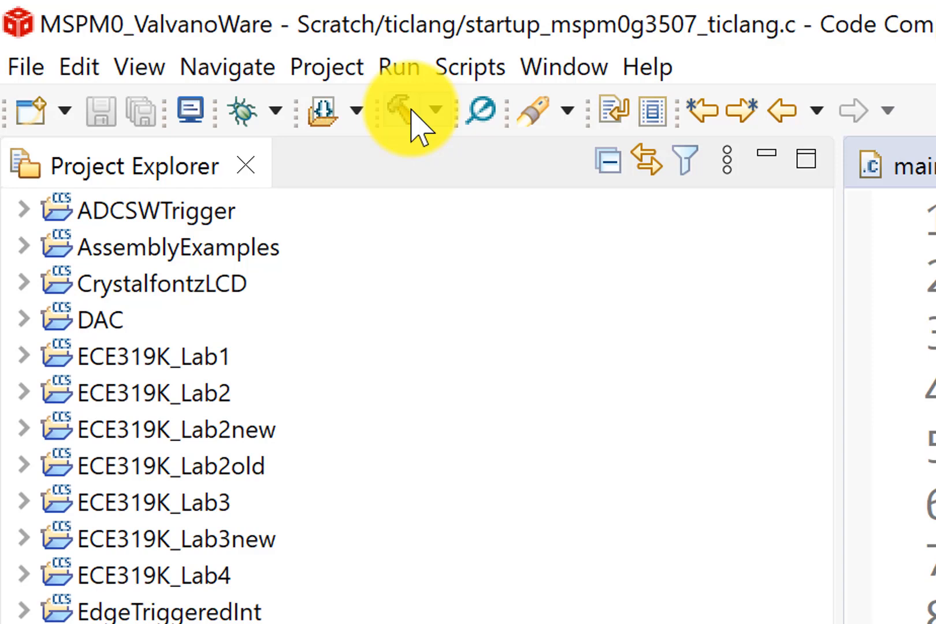
Build the Scratch project so the console reports Scratch.out finished.
left_click(398, 111)
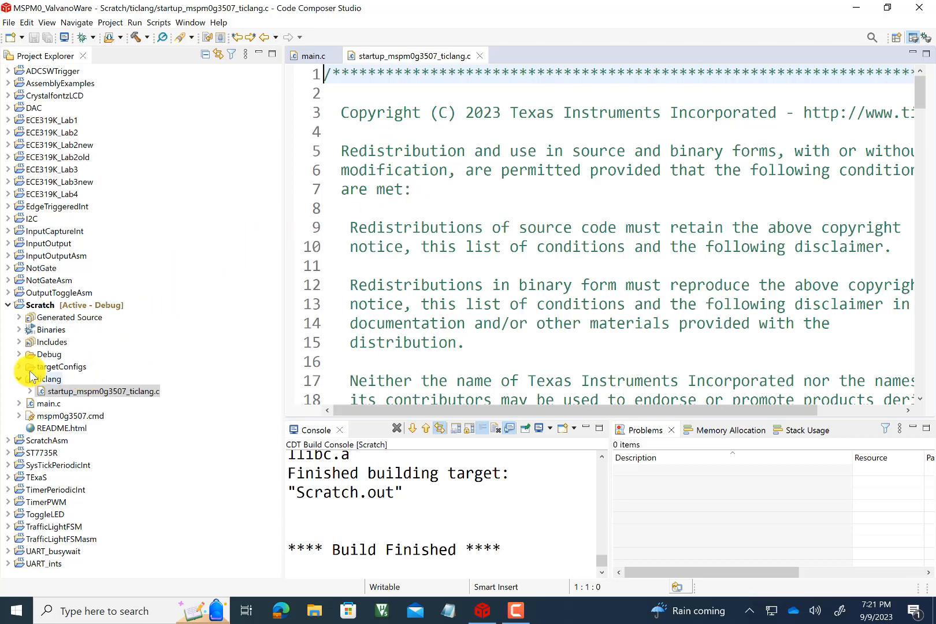
Open Scratch.map from Debug, read its memory configuration, section allocation and module summary, then close it.
left_click(19, 353)
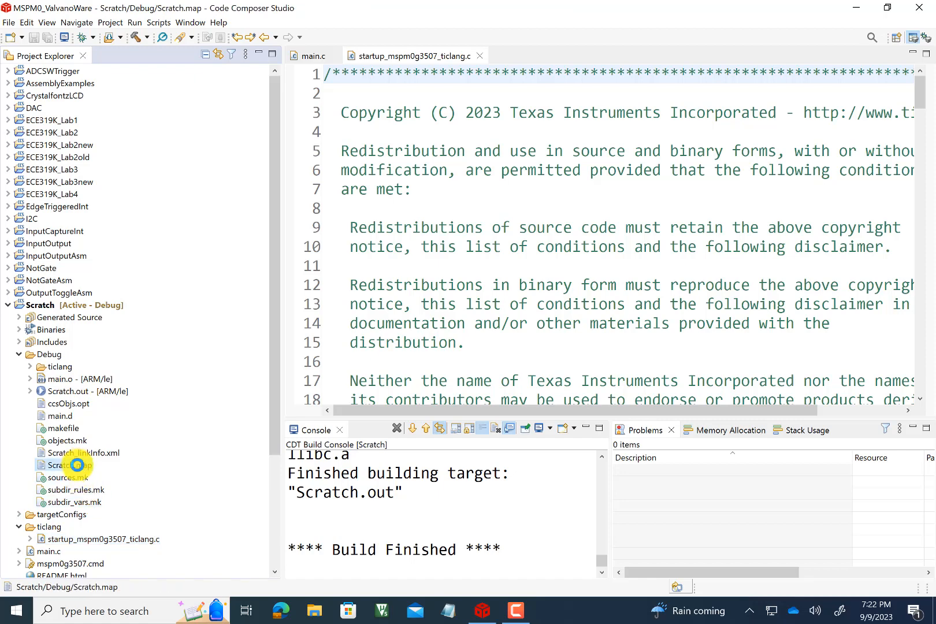
double_click(68, 465)
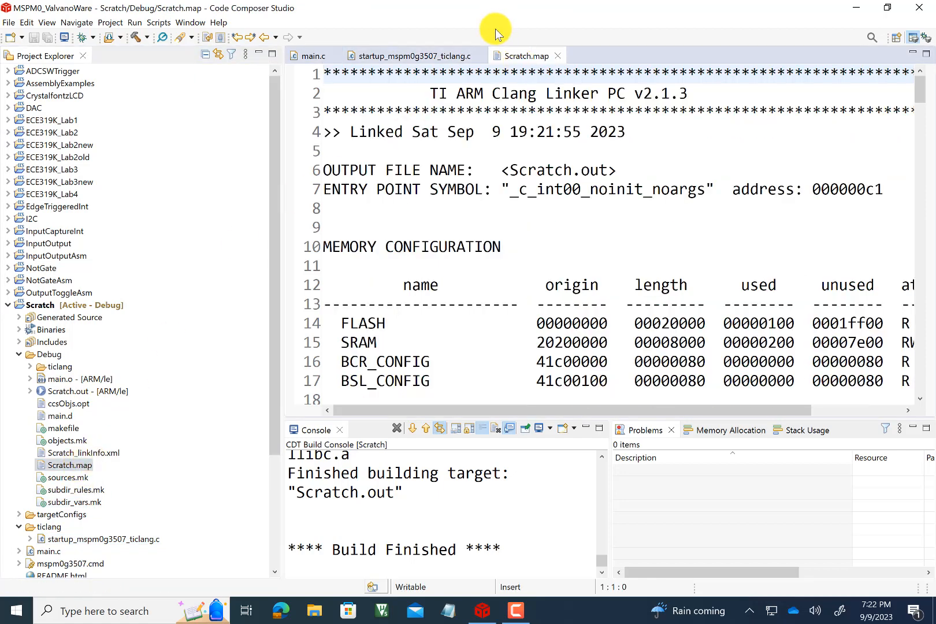
mouse_move(567, 159)
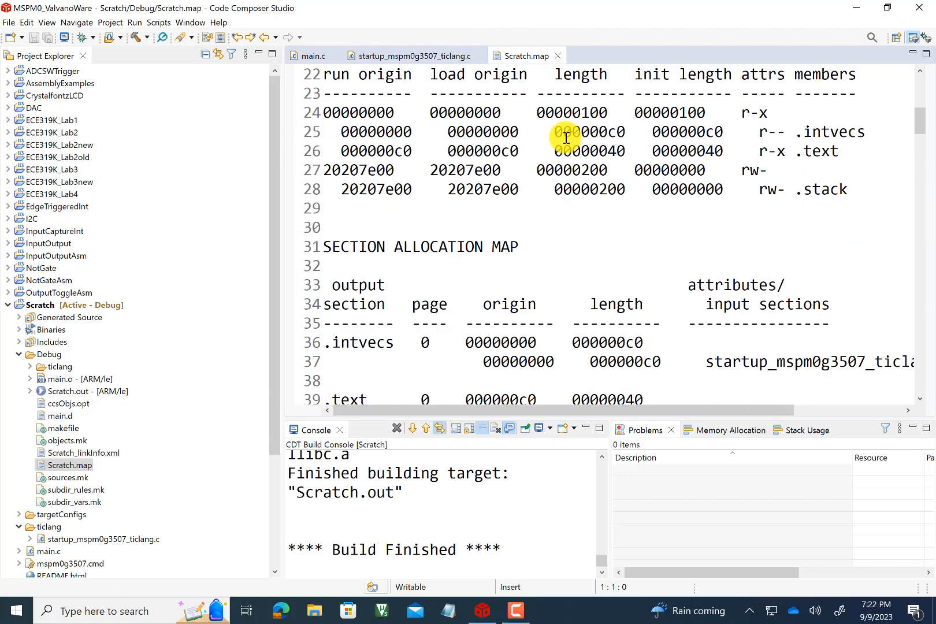
scroll("down", 3)
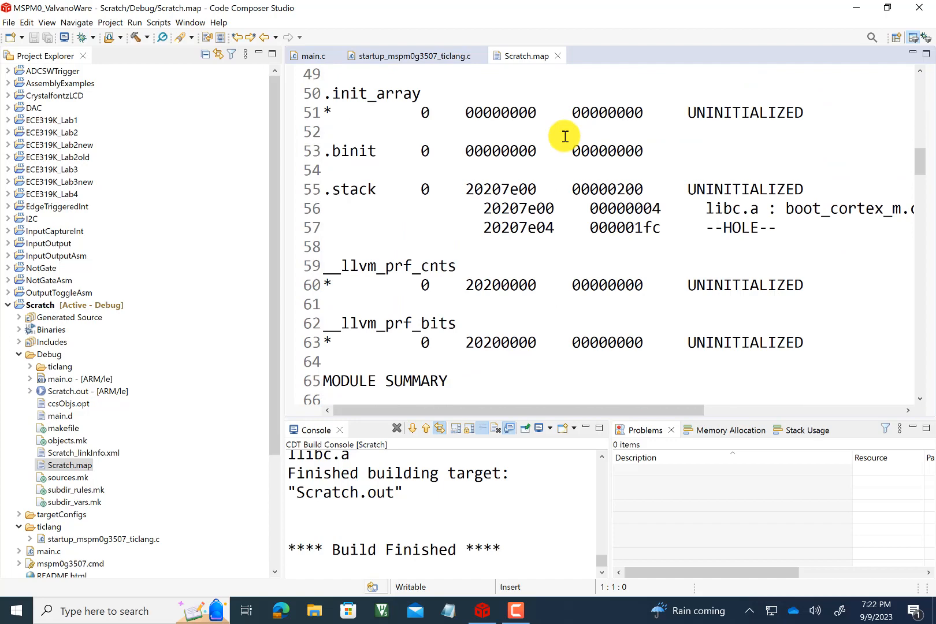
scroll("down", 3)
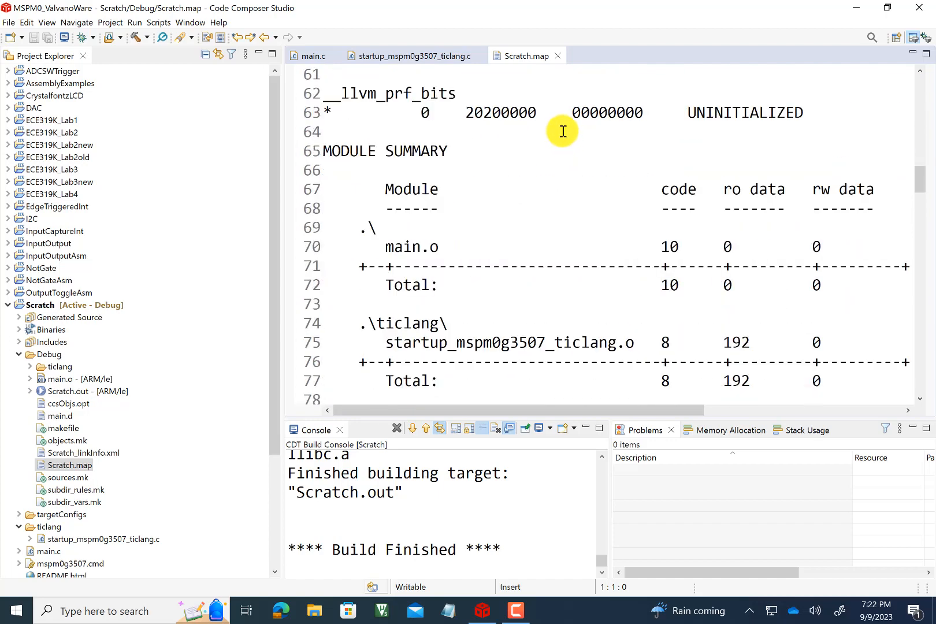
scroll("down", 3)
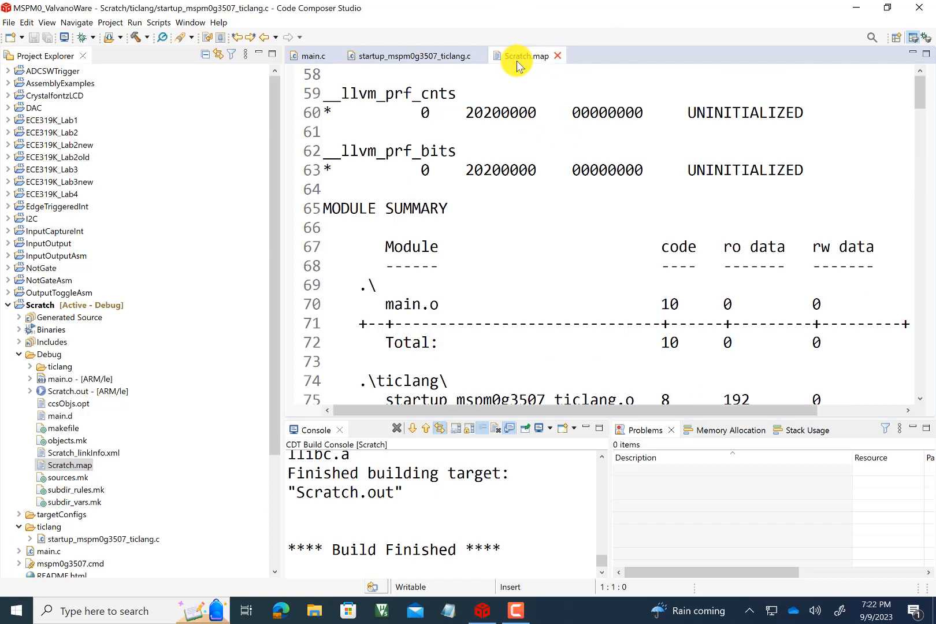
left_click(311, 56)
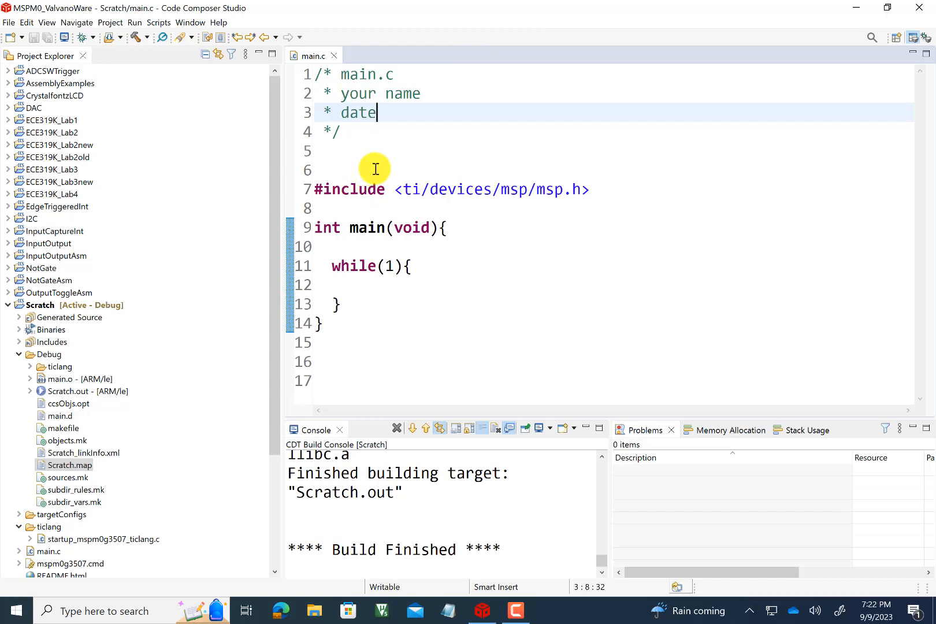
mouse_move(385, 149)
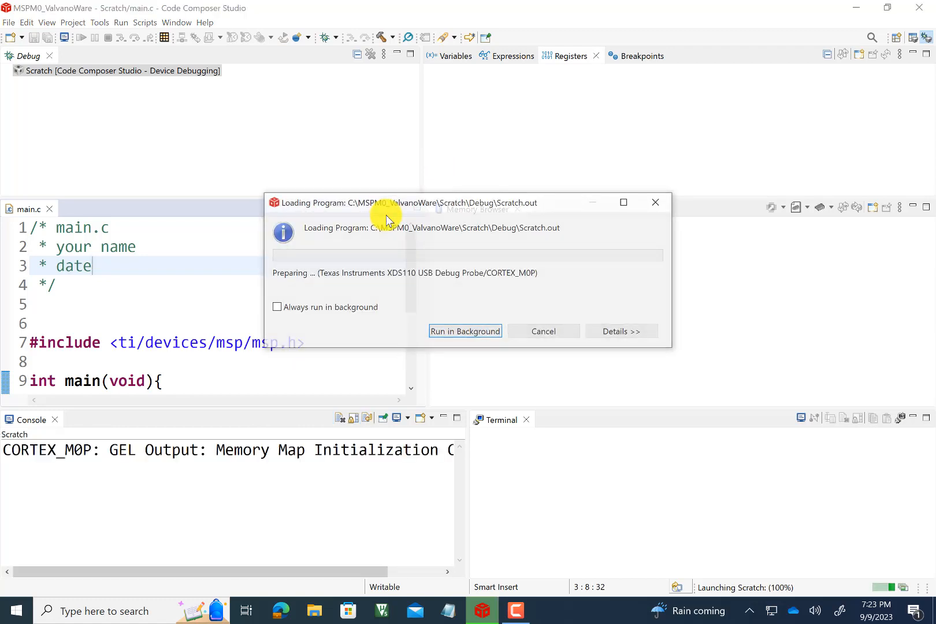
Load Scratch.out onto the MSPM0 board via XDS110 and halt at main().
left_click(464, 330)
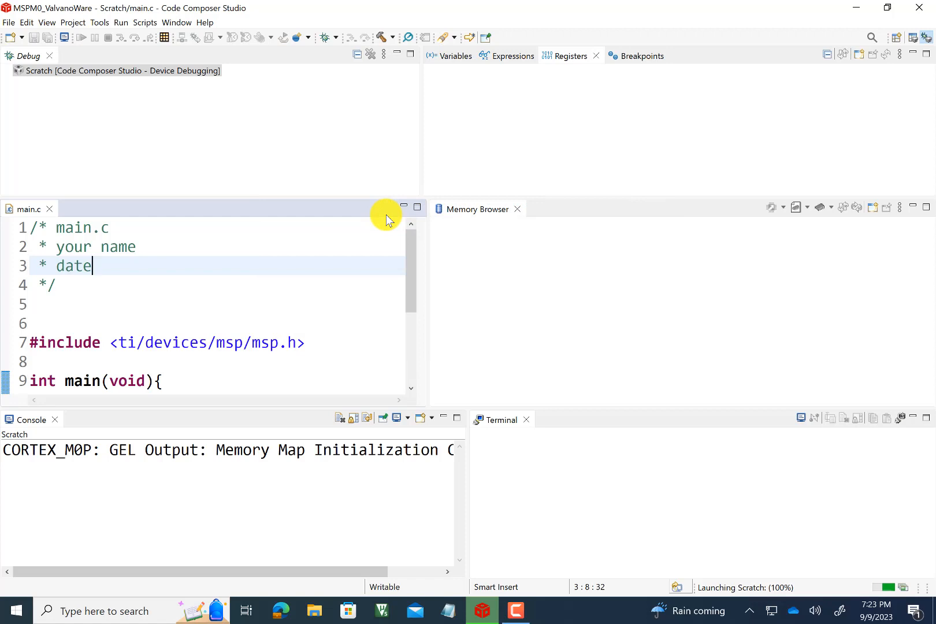
left_click(80, 37)
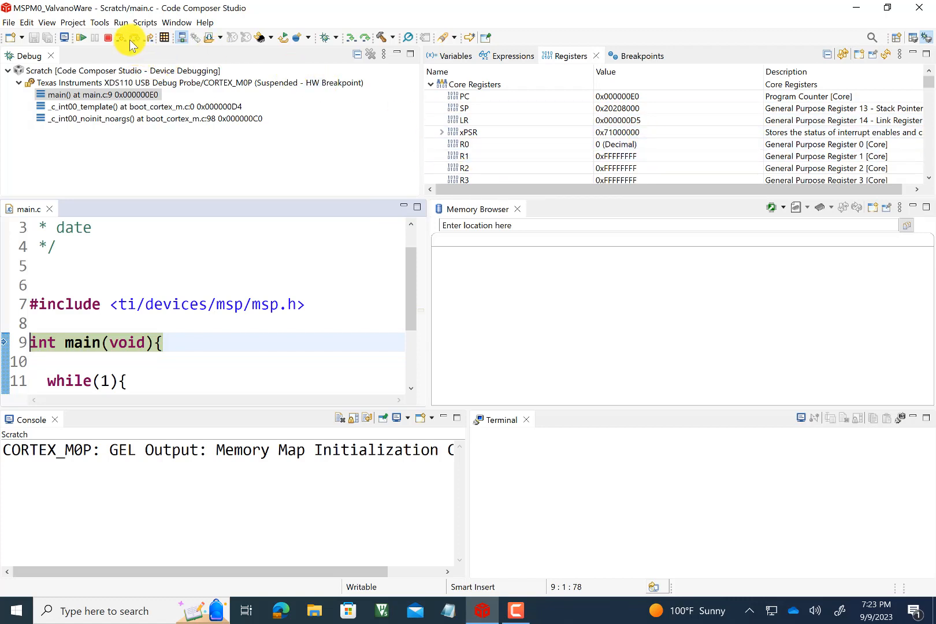
mouse_move(125, 38)
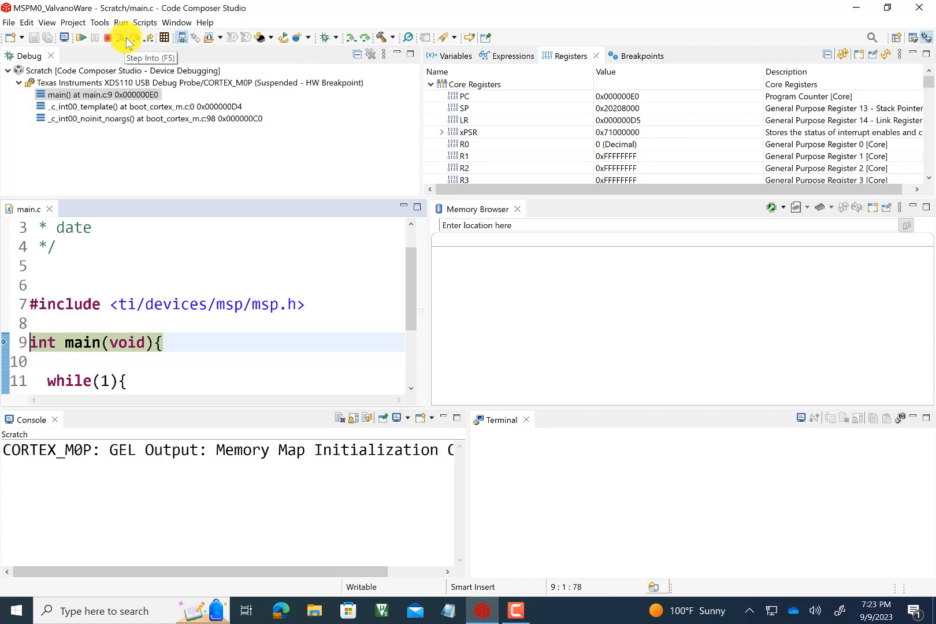
mouse_move(123, 43)
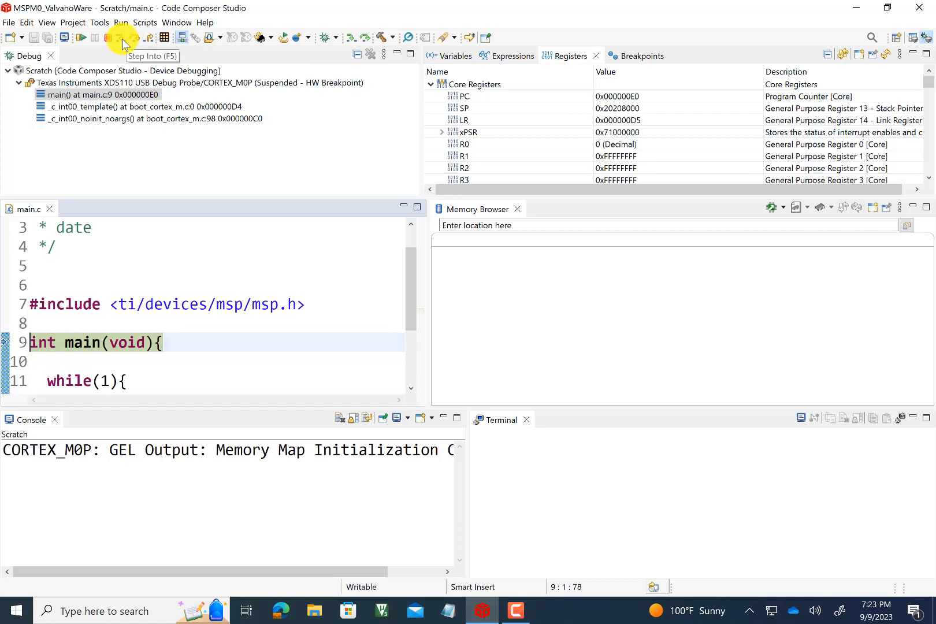
Step Into twice from main() to the while loop at line 11, then terminate the debug session.
left_click(121, 38)
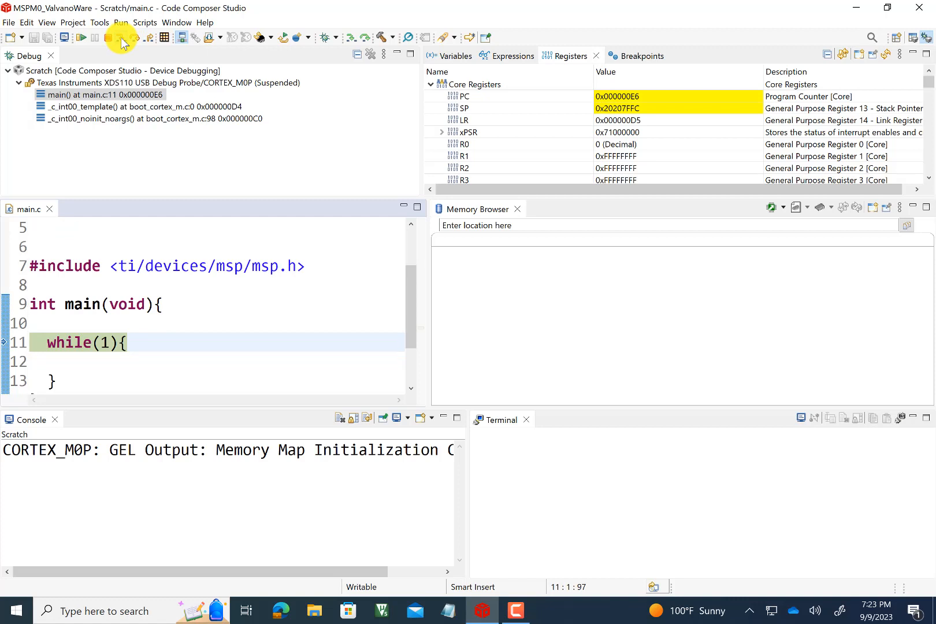
left_click(120, 37)
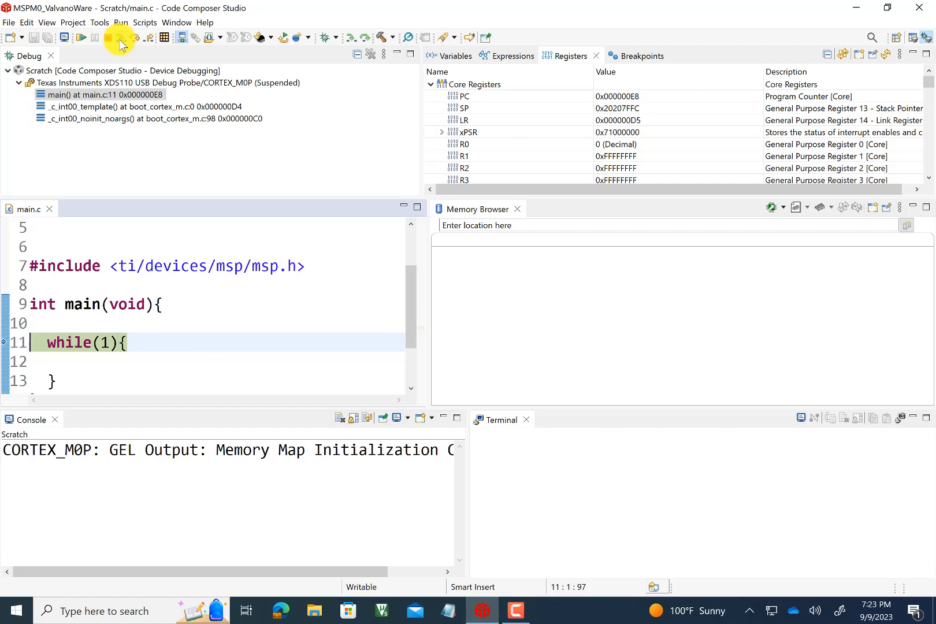
mouse_move(110, 38)
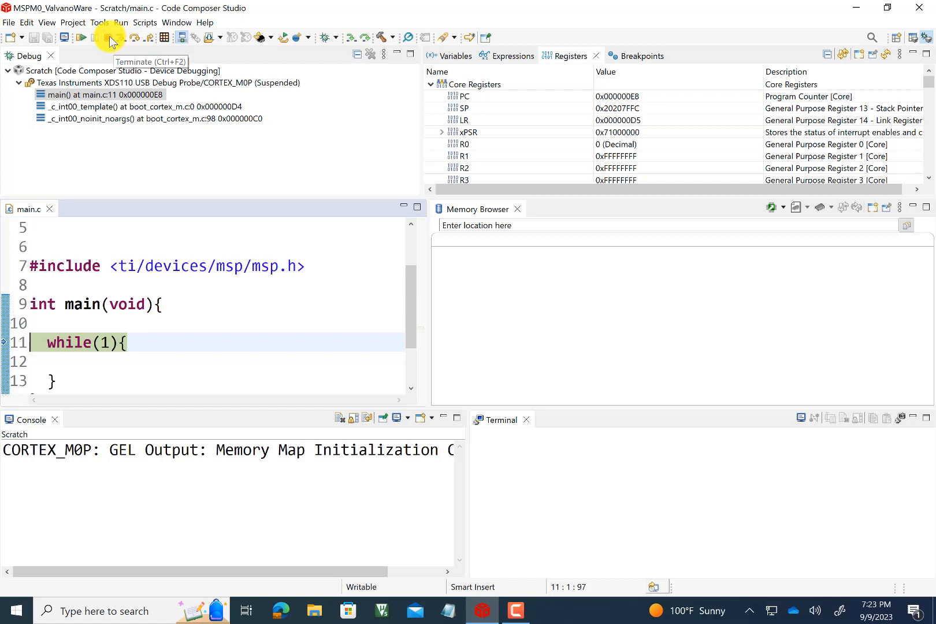
left_click(111, 37)
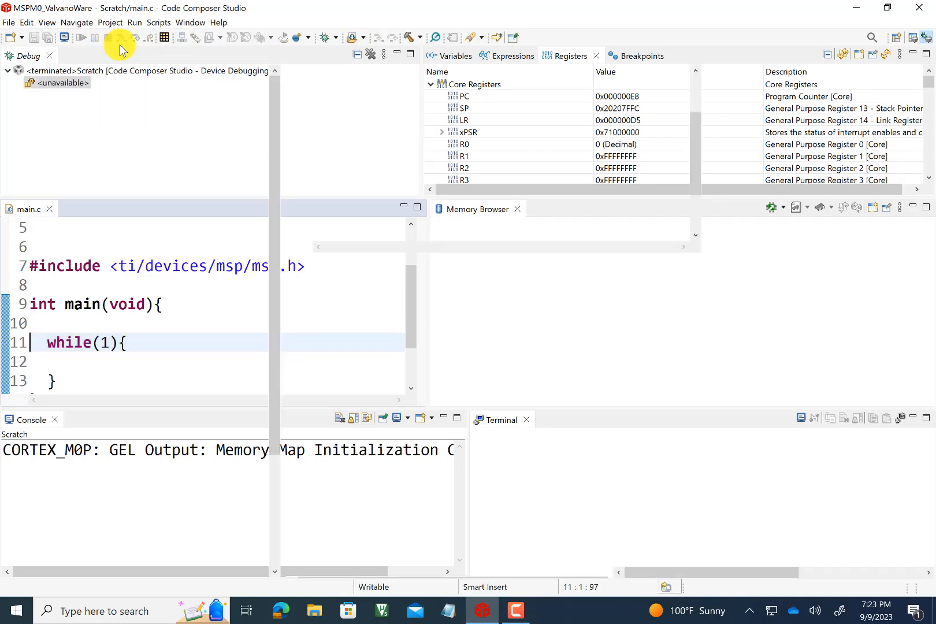